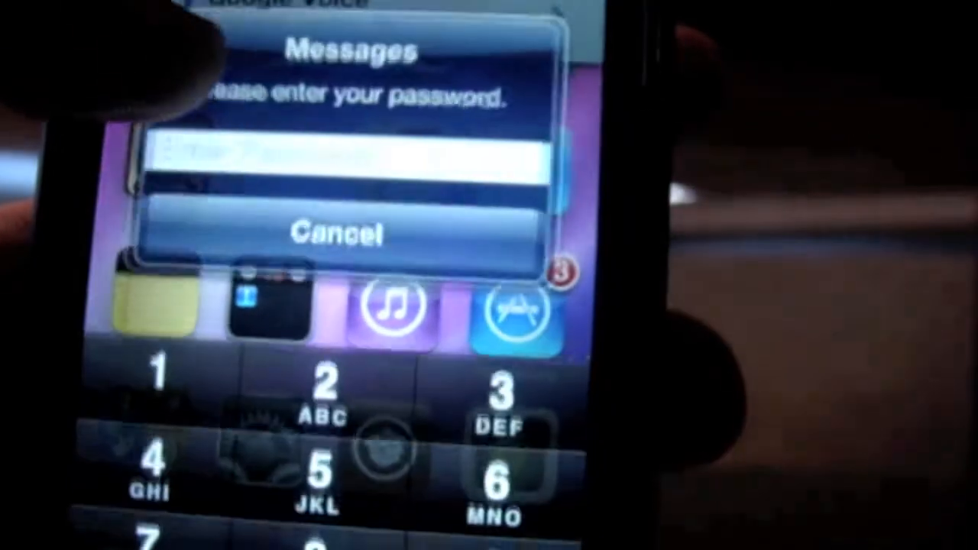
Step: Cancel the Messages password alert to reveal Cydia's sources list
left_click(341, 233)
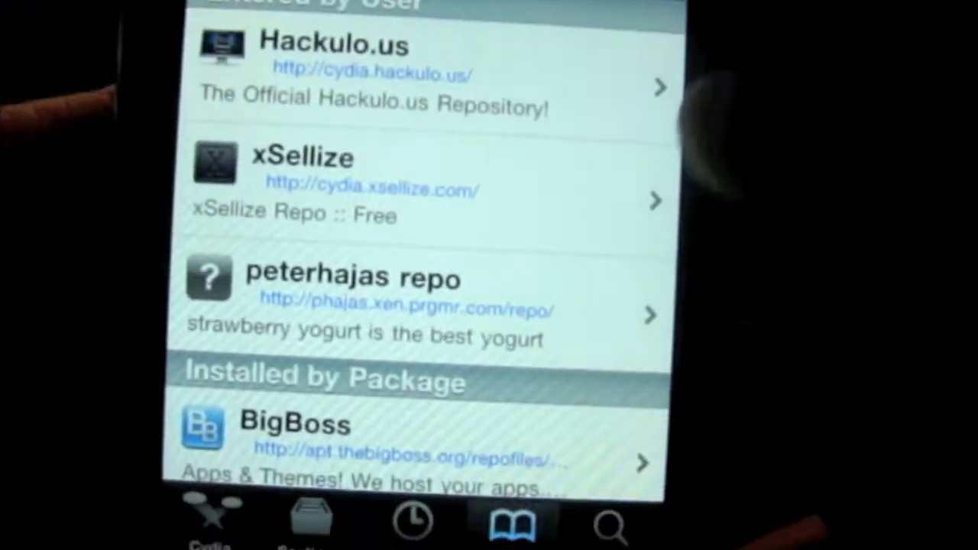
Step: Open the peterhajas repo to view MobileNotifier (Tweaks) marked installed
scroll("up", 3)
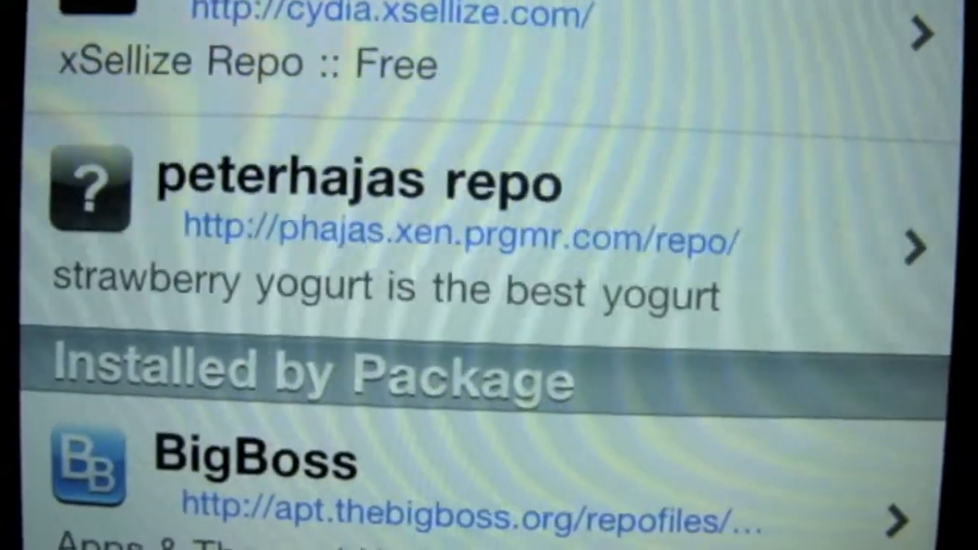
scroll("down", 3)
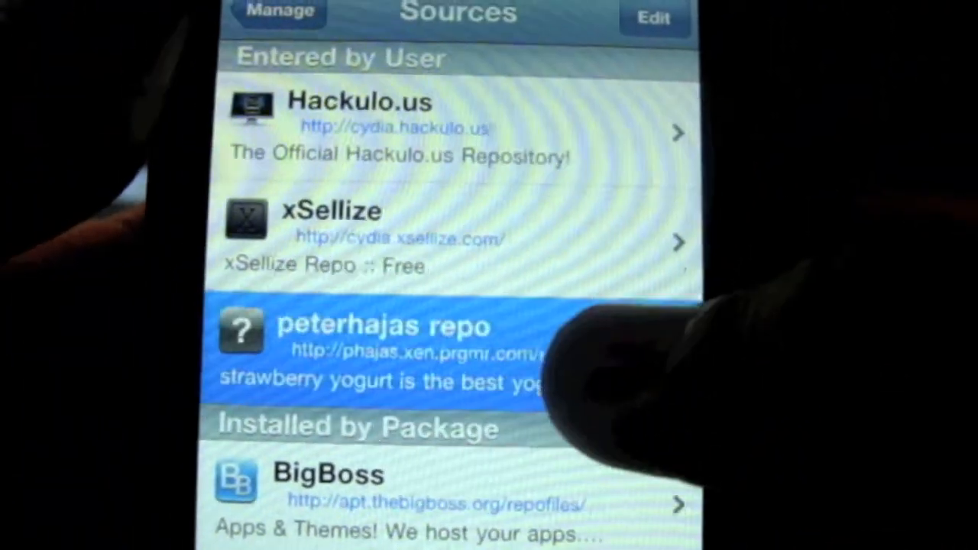
left_click(382, 344)
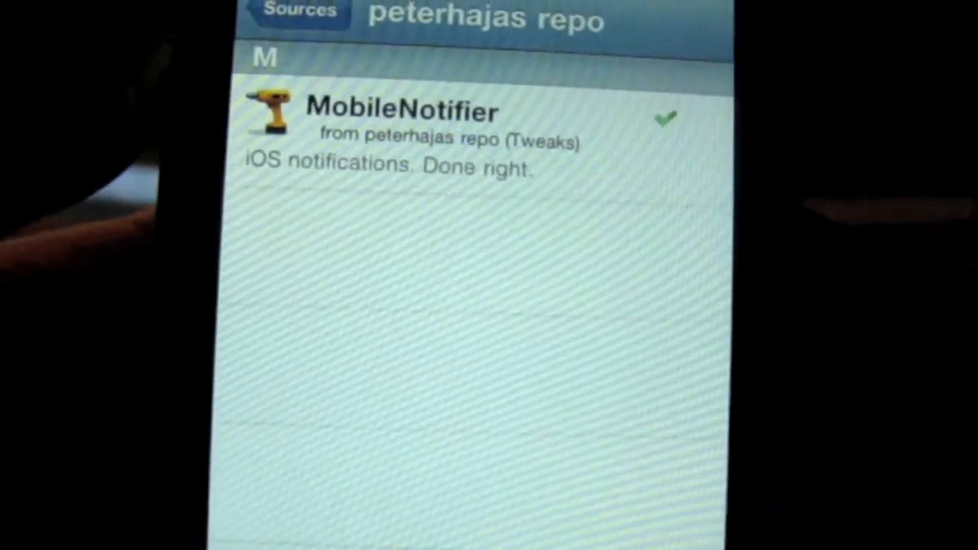